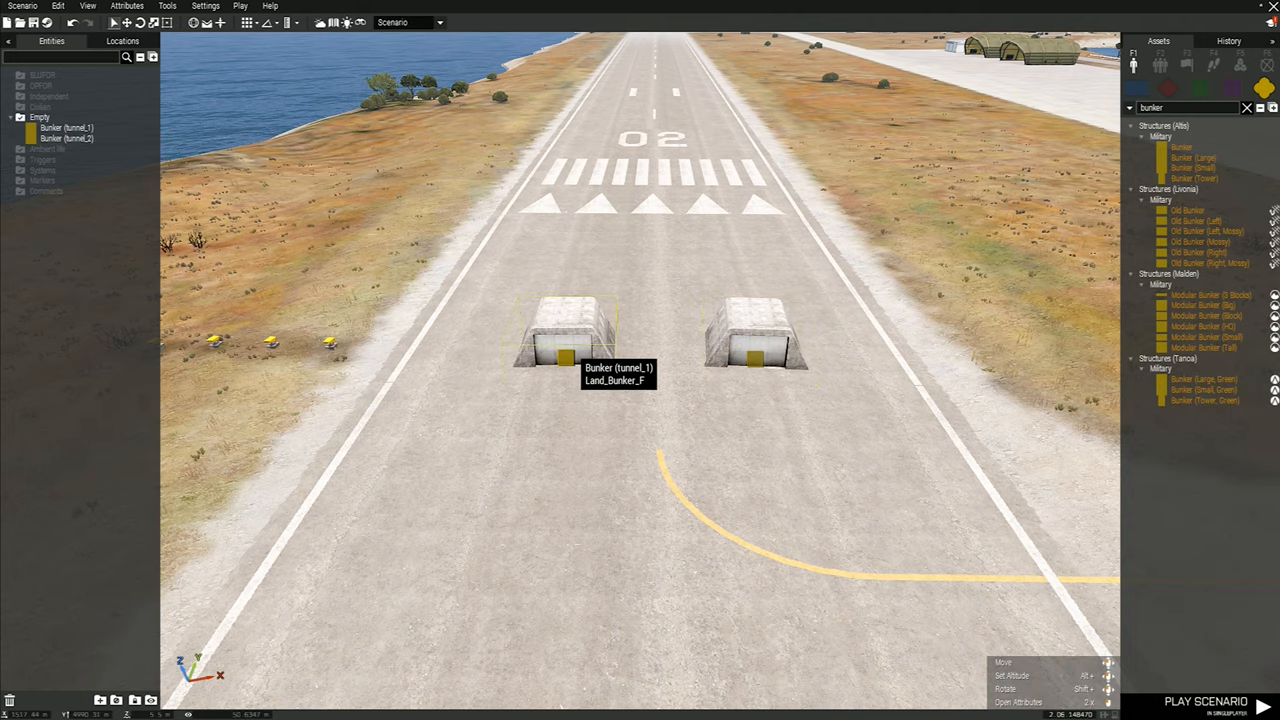
double_click(568, 336)
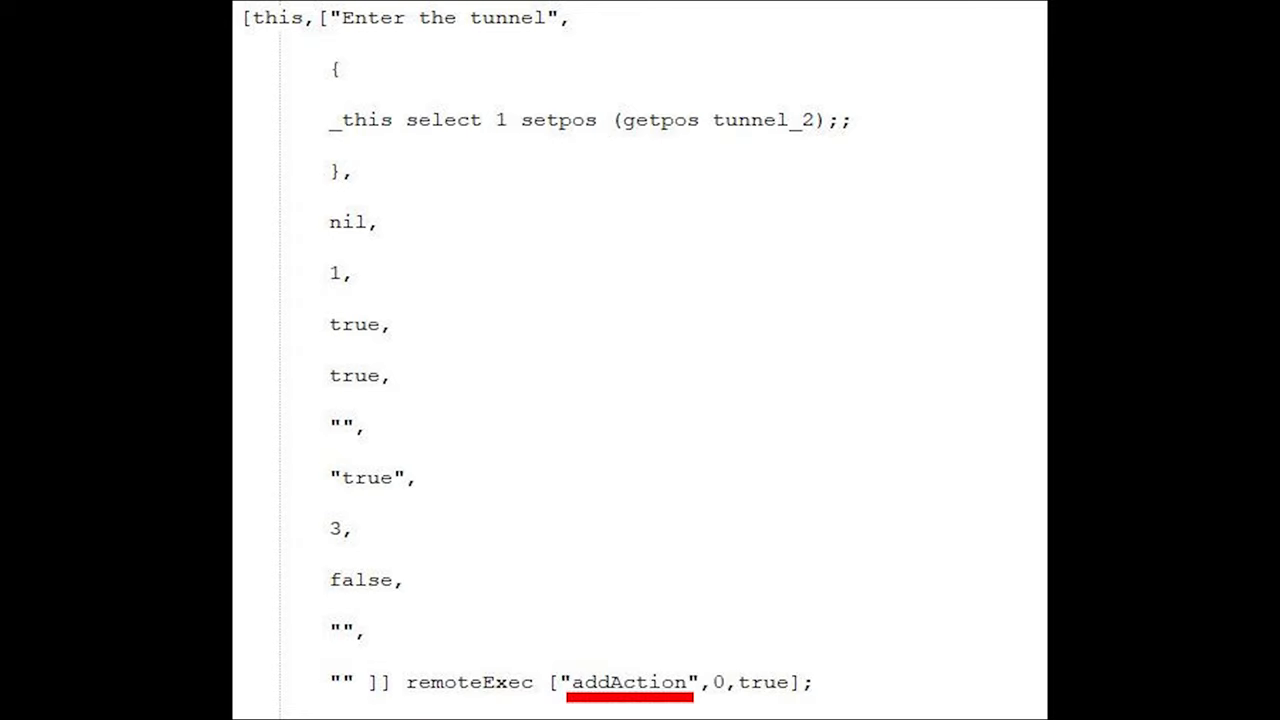
click(718, 682)
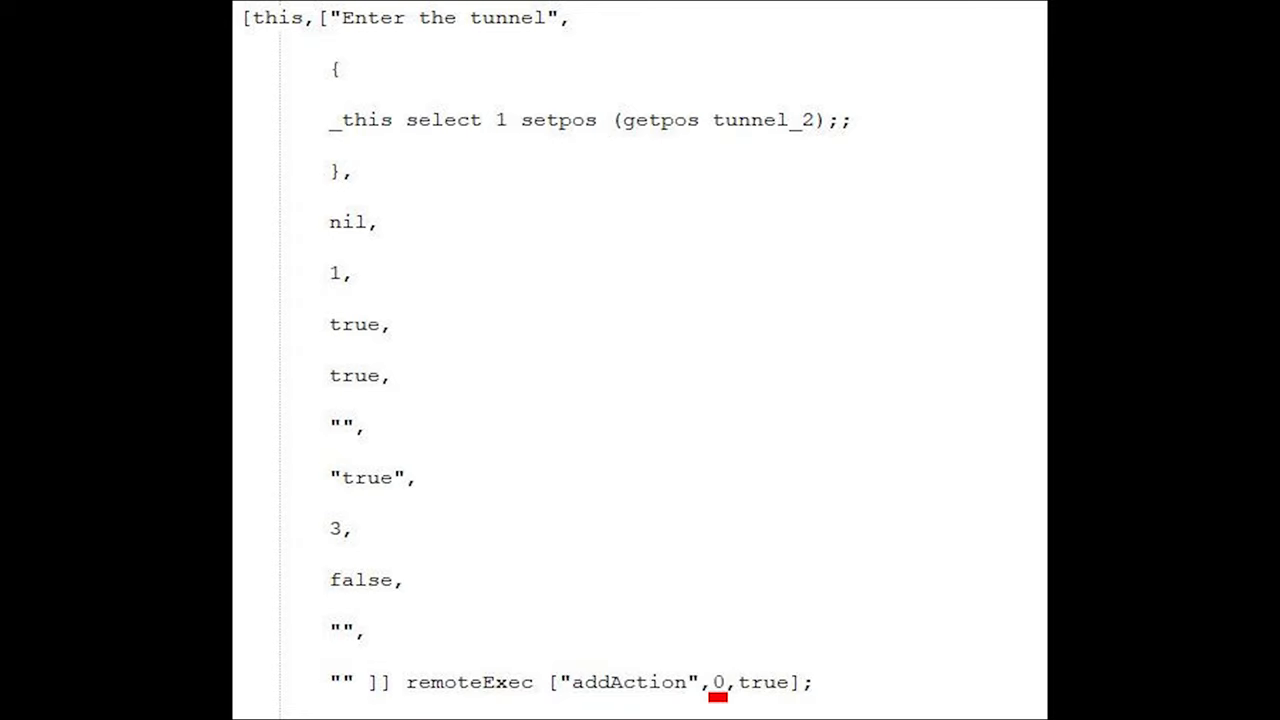